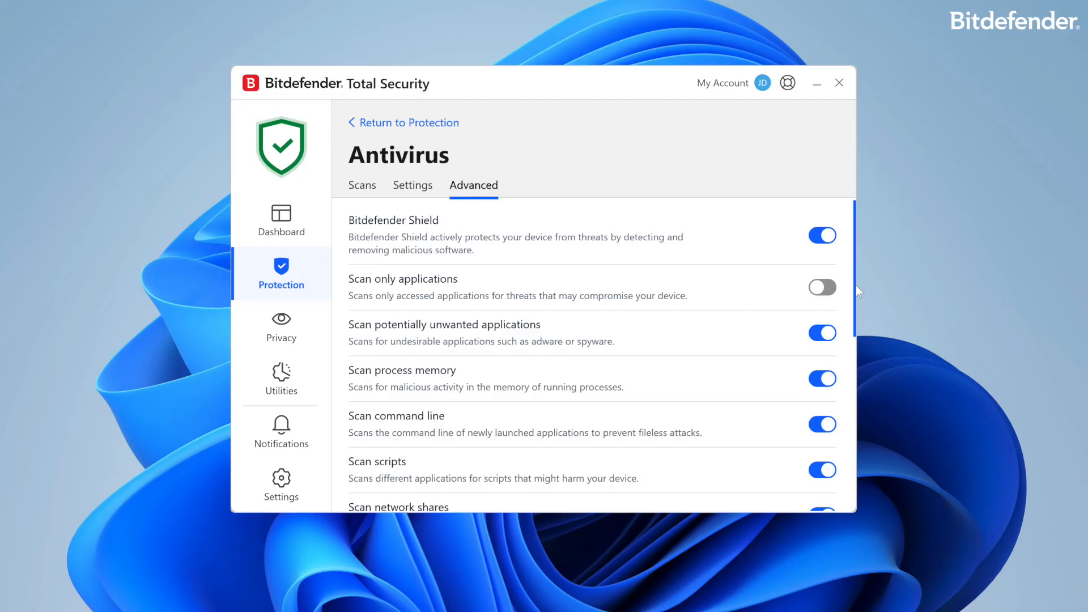
# - Start a Quick Scan from the Scans tab of the Antivirus section
pyautogui.scroll(-3)
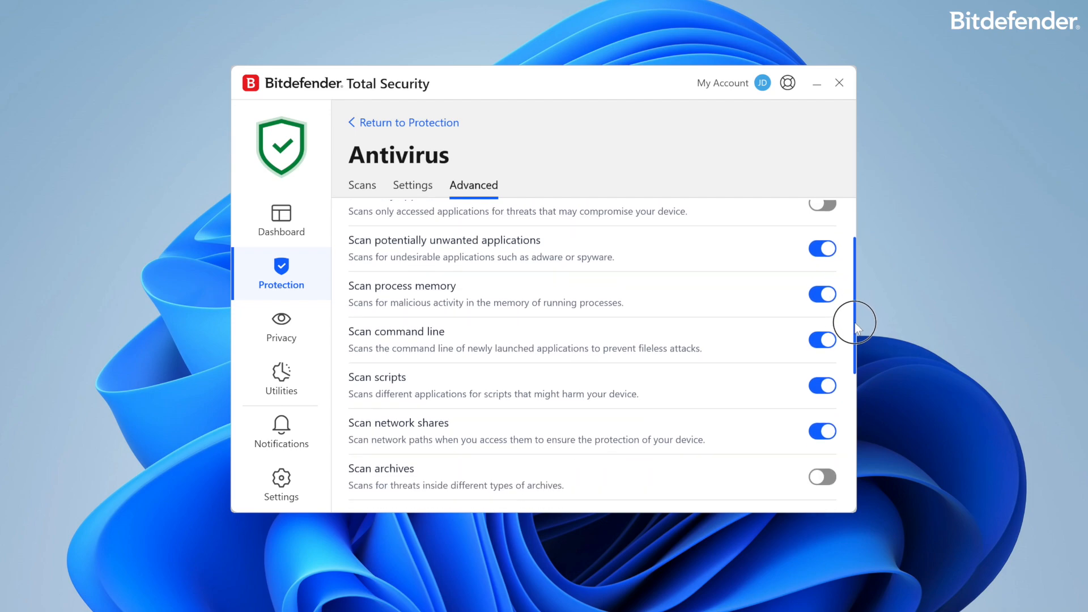
pyautogui.scroll(-3)
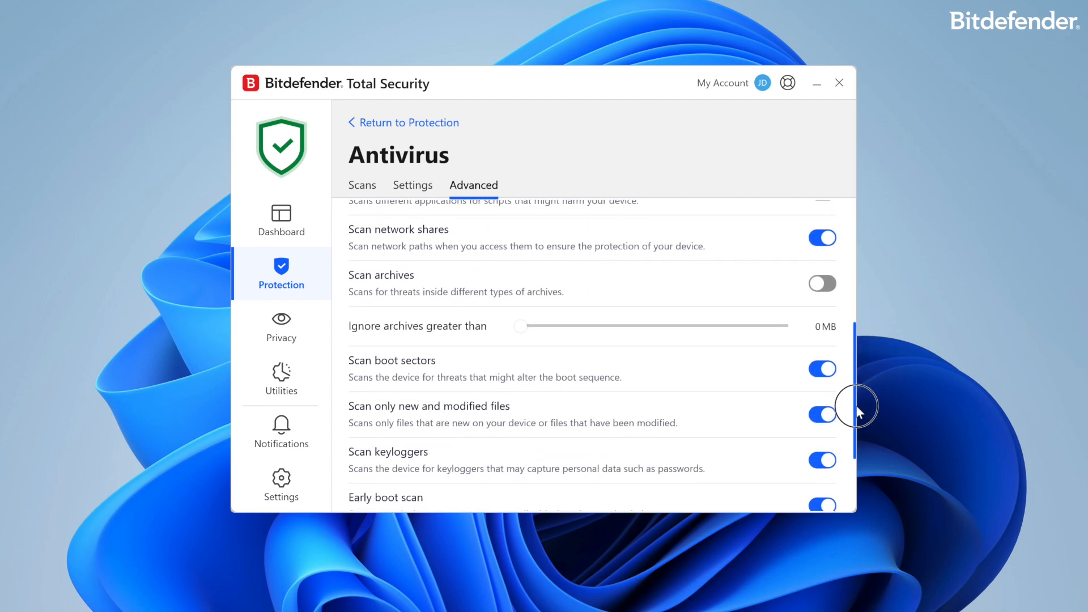
pyautogui.click(362, 185)
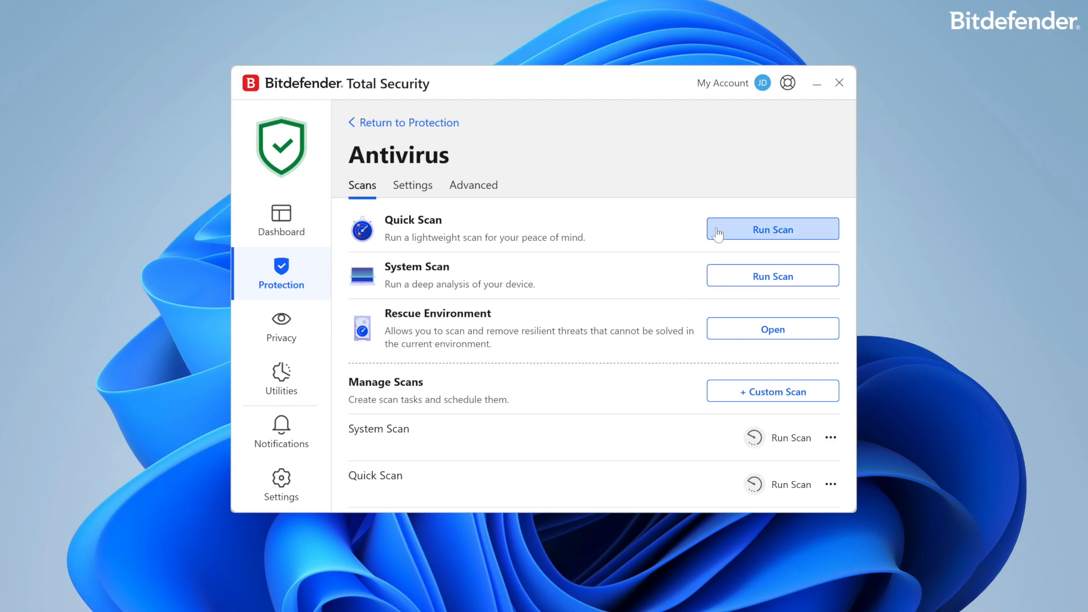
pyautogui.click(772, 229)
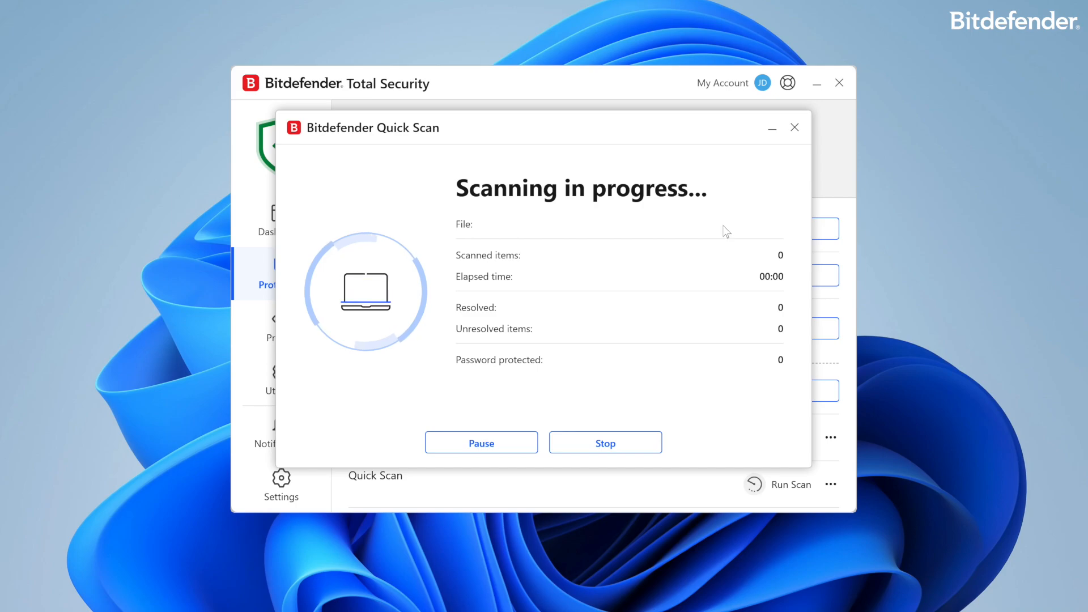